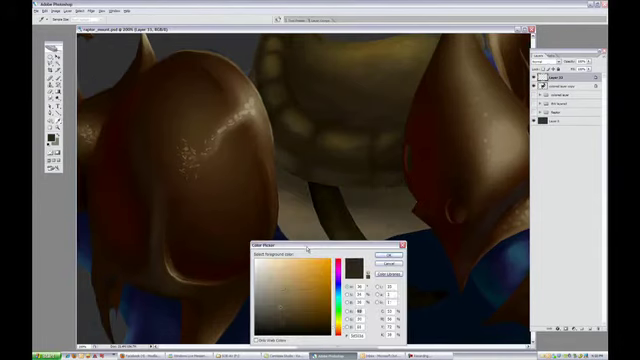
- Pick a dark brown foreground colour for shading the raptor's armor plates
click(392, 253)
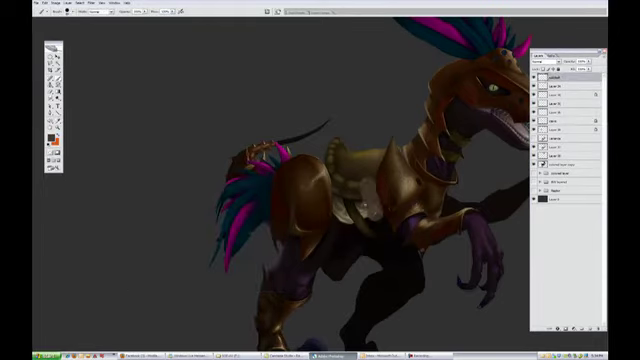
click(52, 131)
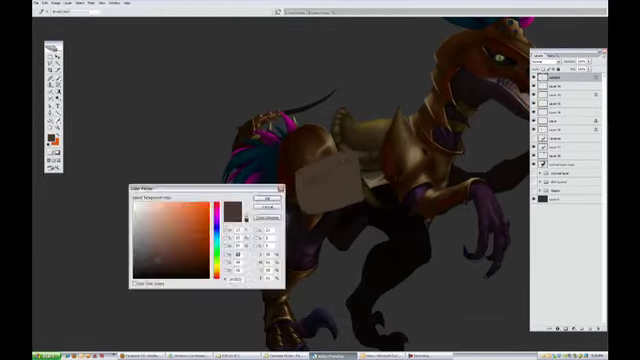